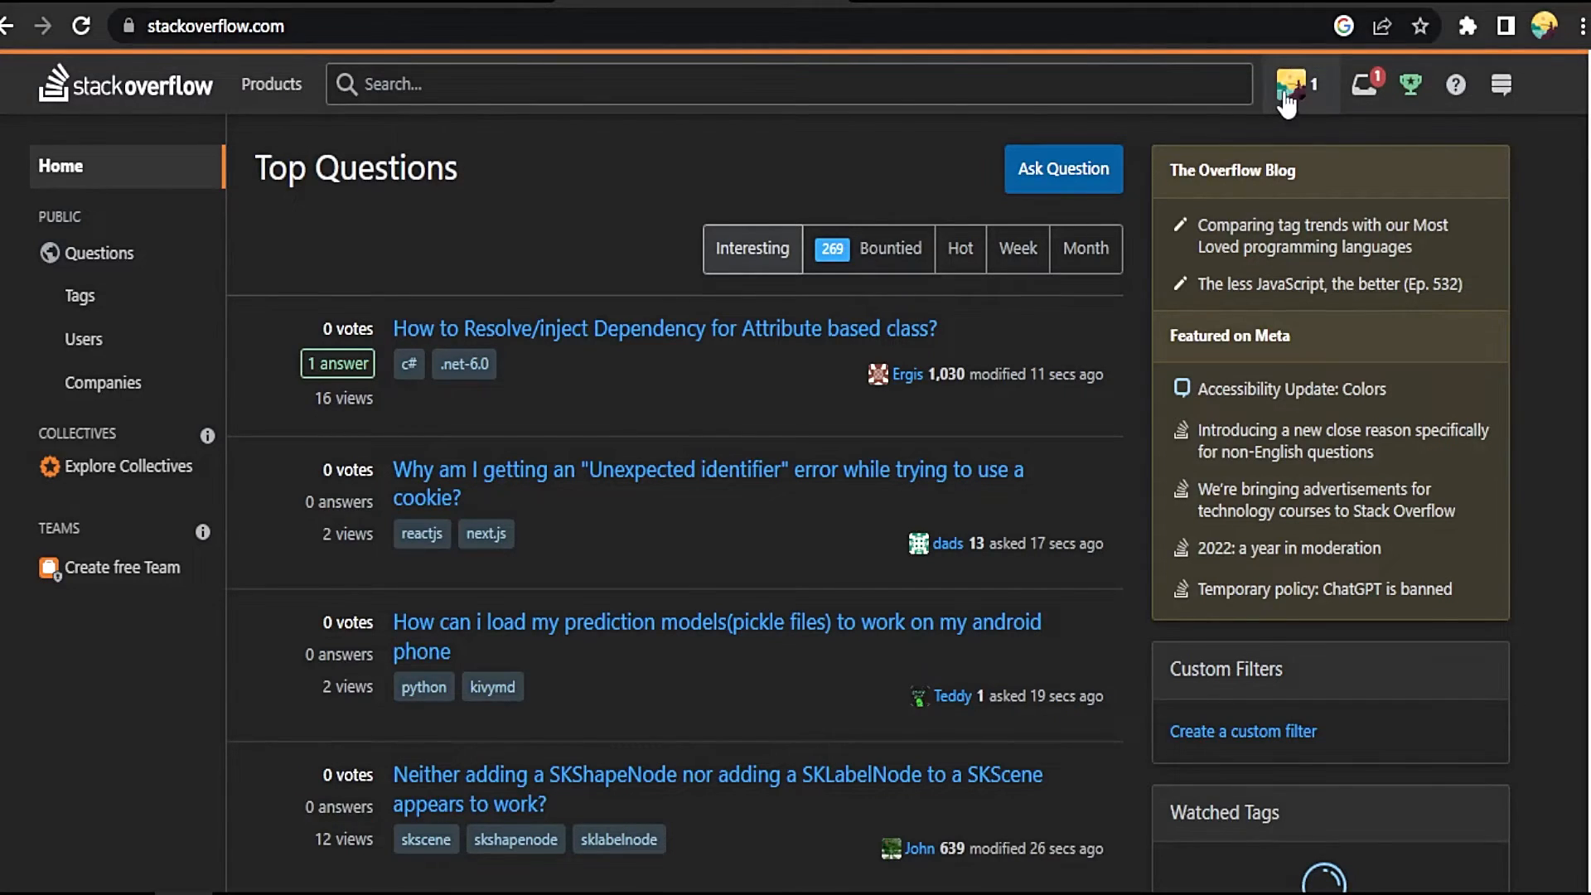
Open your own profile from the avatar and go to its Settings tab
left_click(1292, 83)
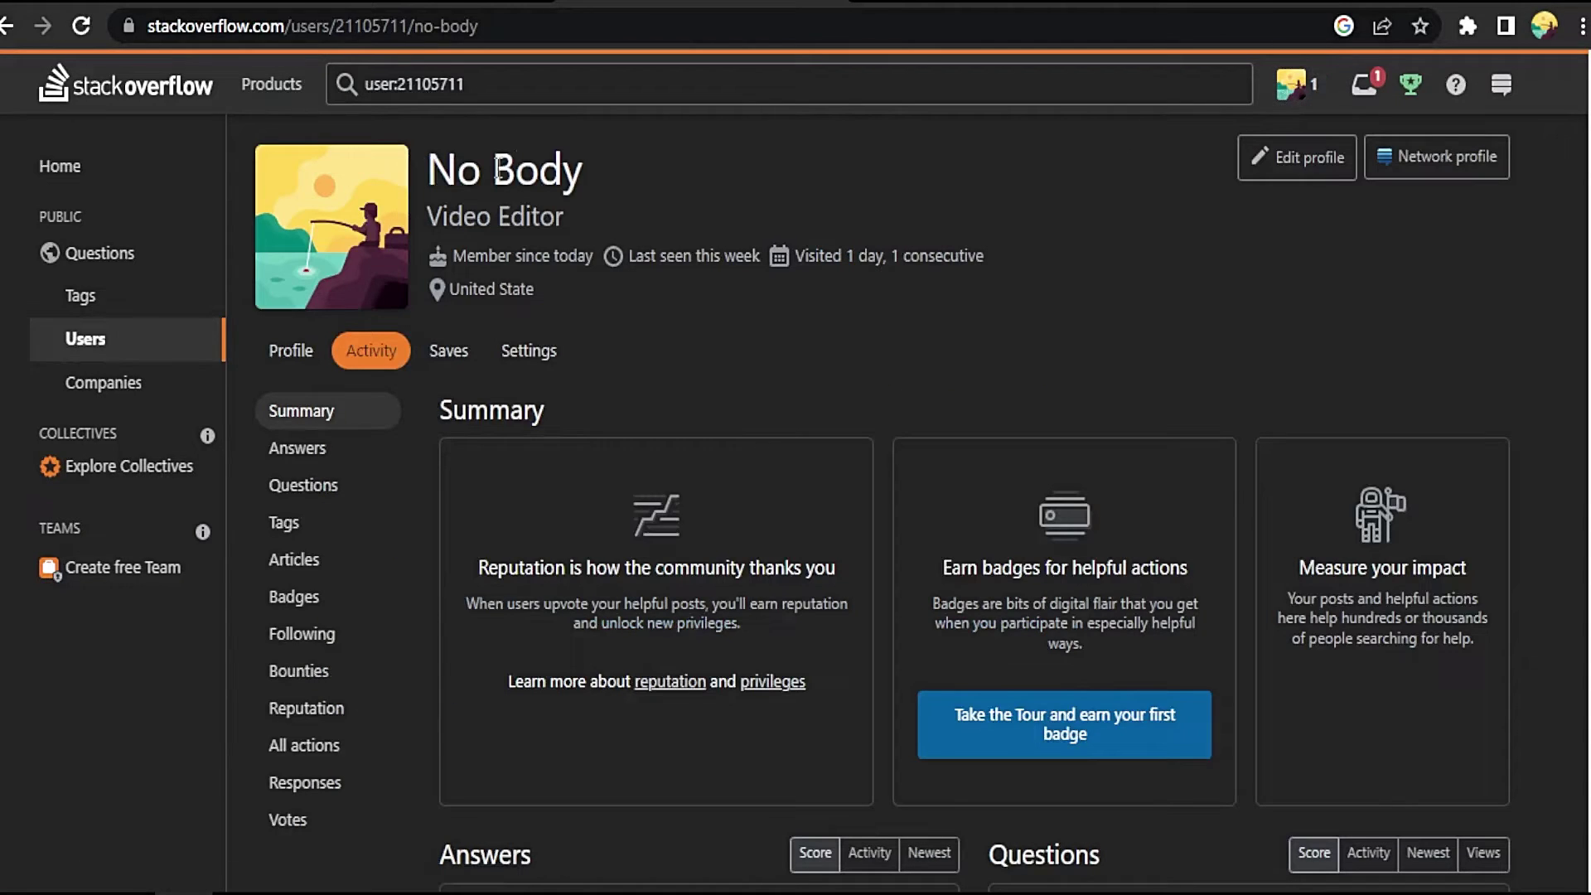
left_click(529, 351)
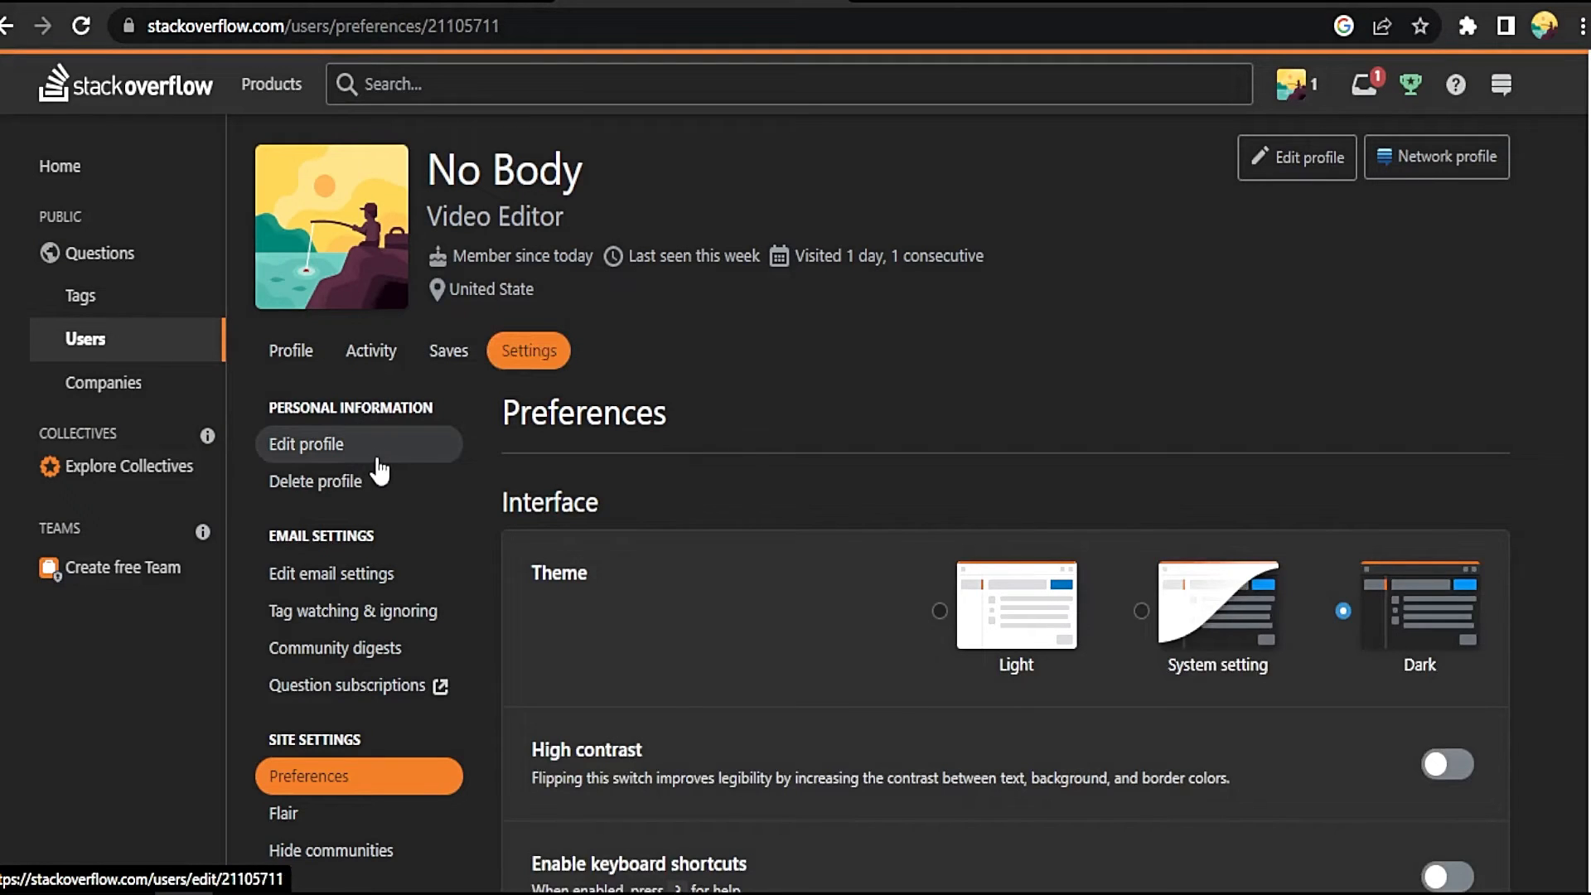
Open Edit profile and scroll down to the Links section
left_click(305, 445)
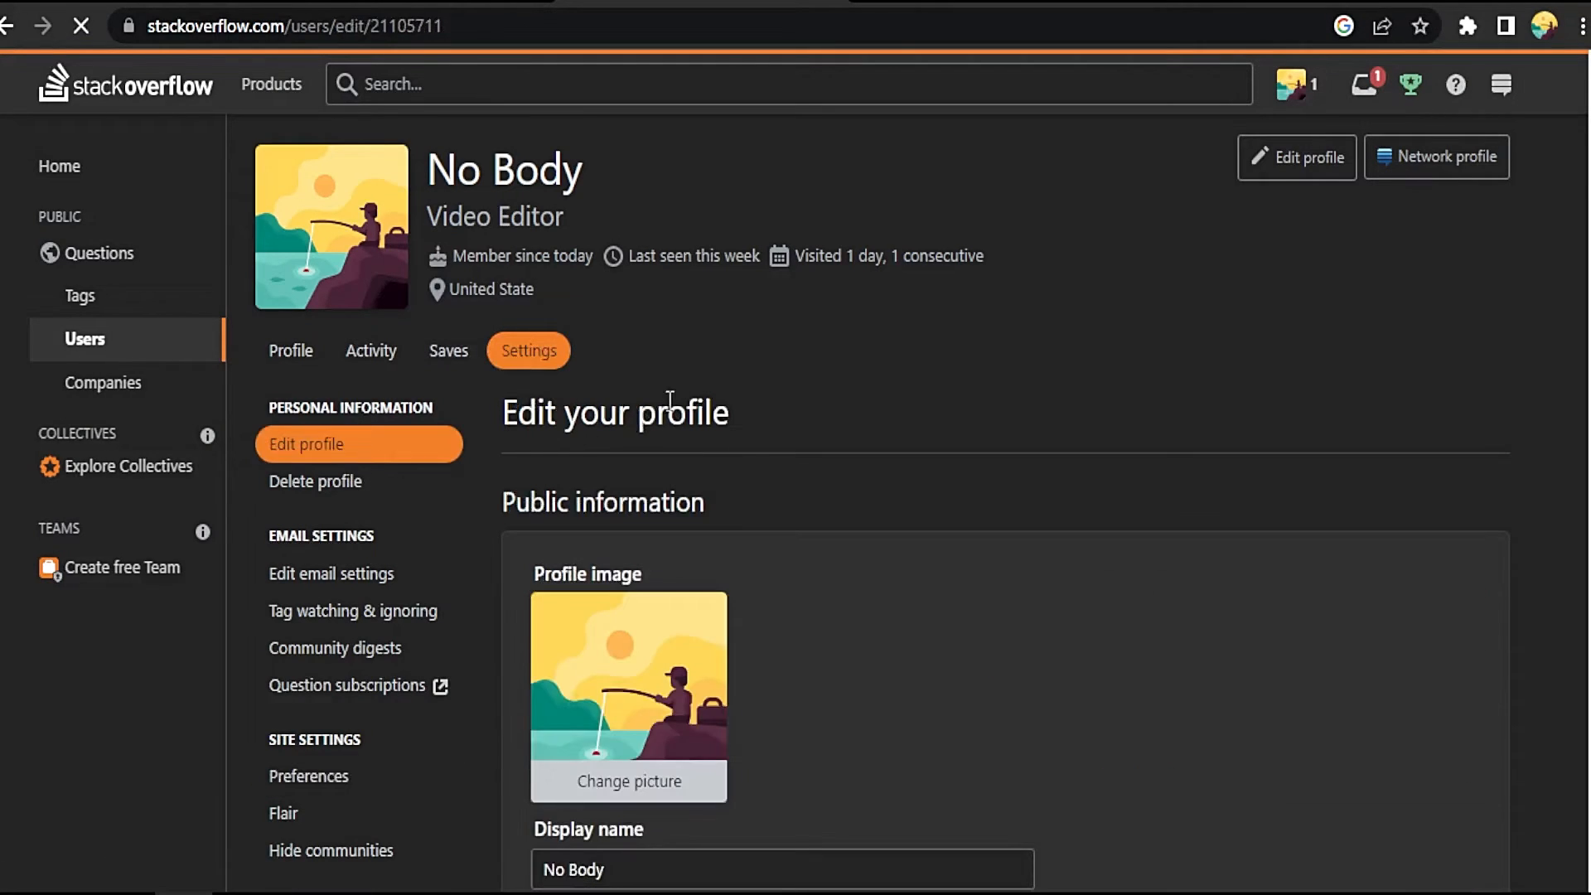
scroll("down", 3)
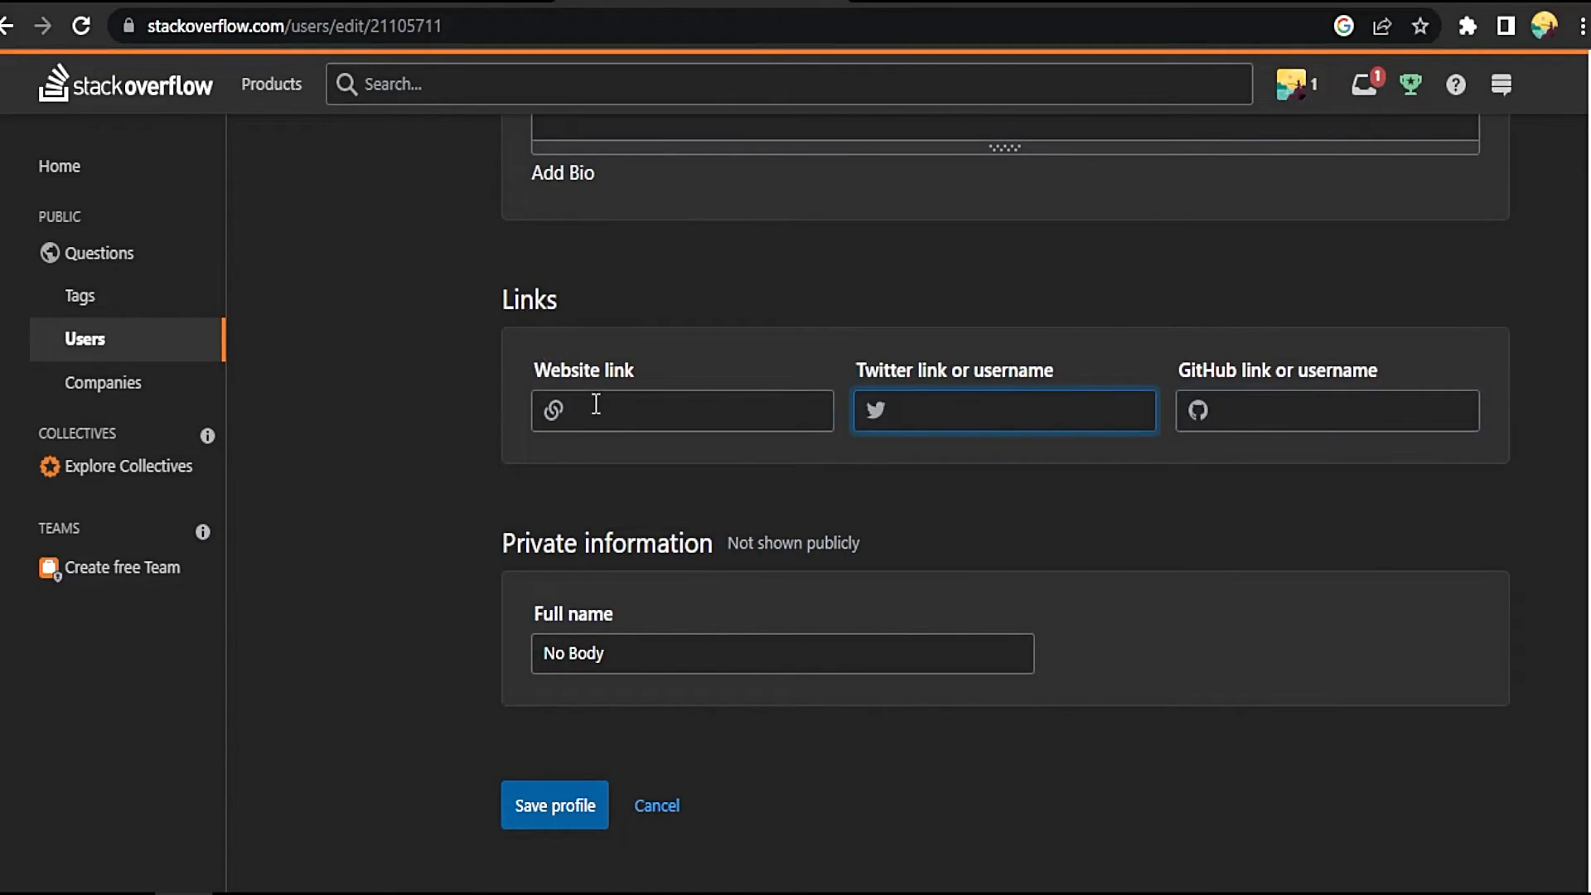
type("ww")
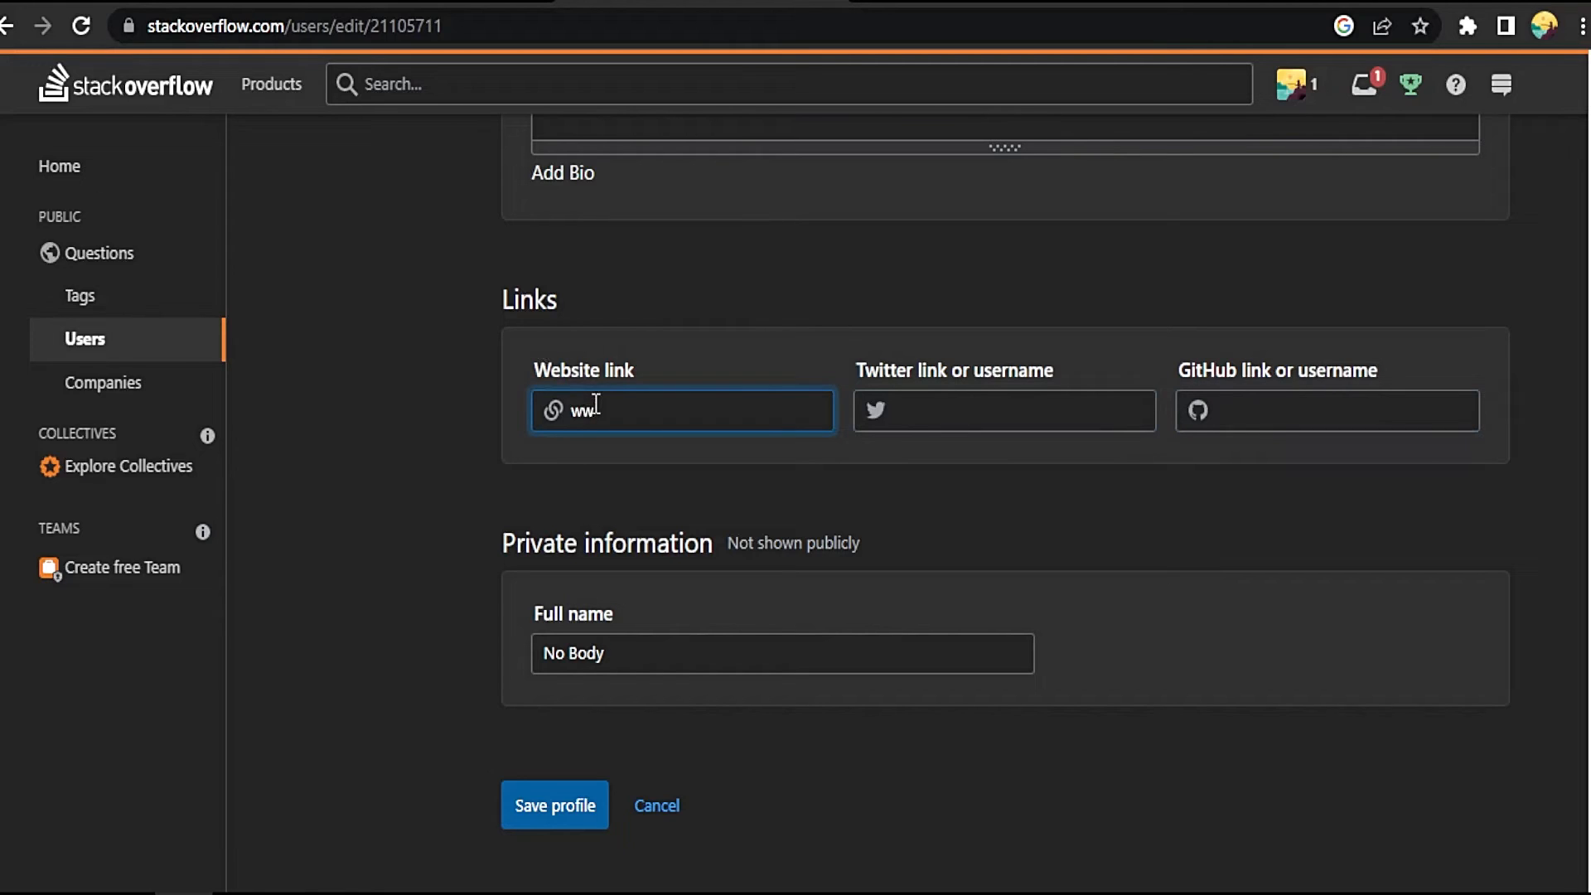
type("w.god")
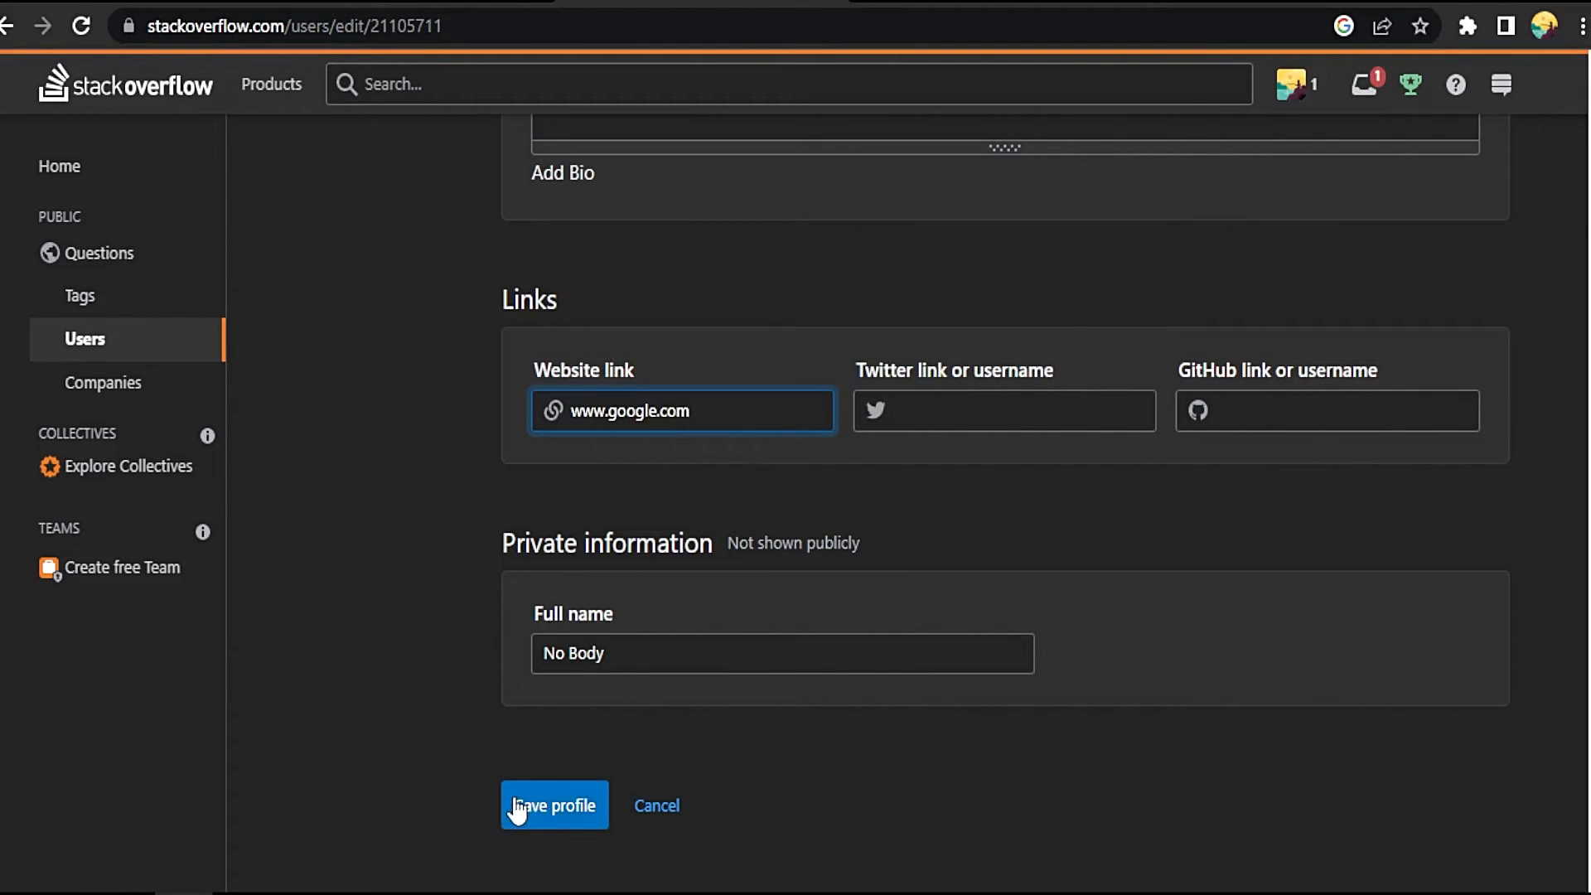
left_click(555, 805)
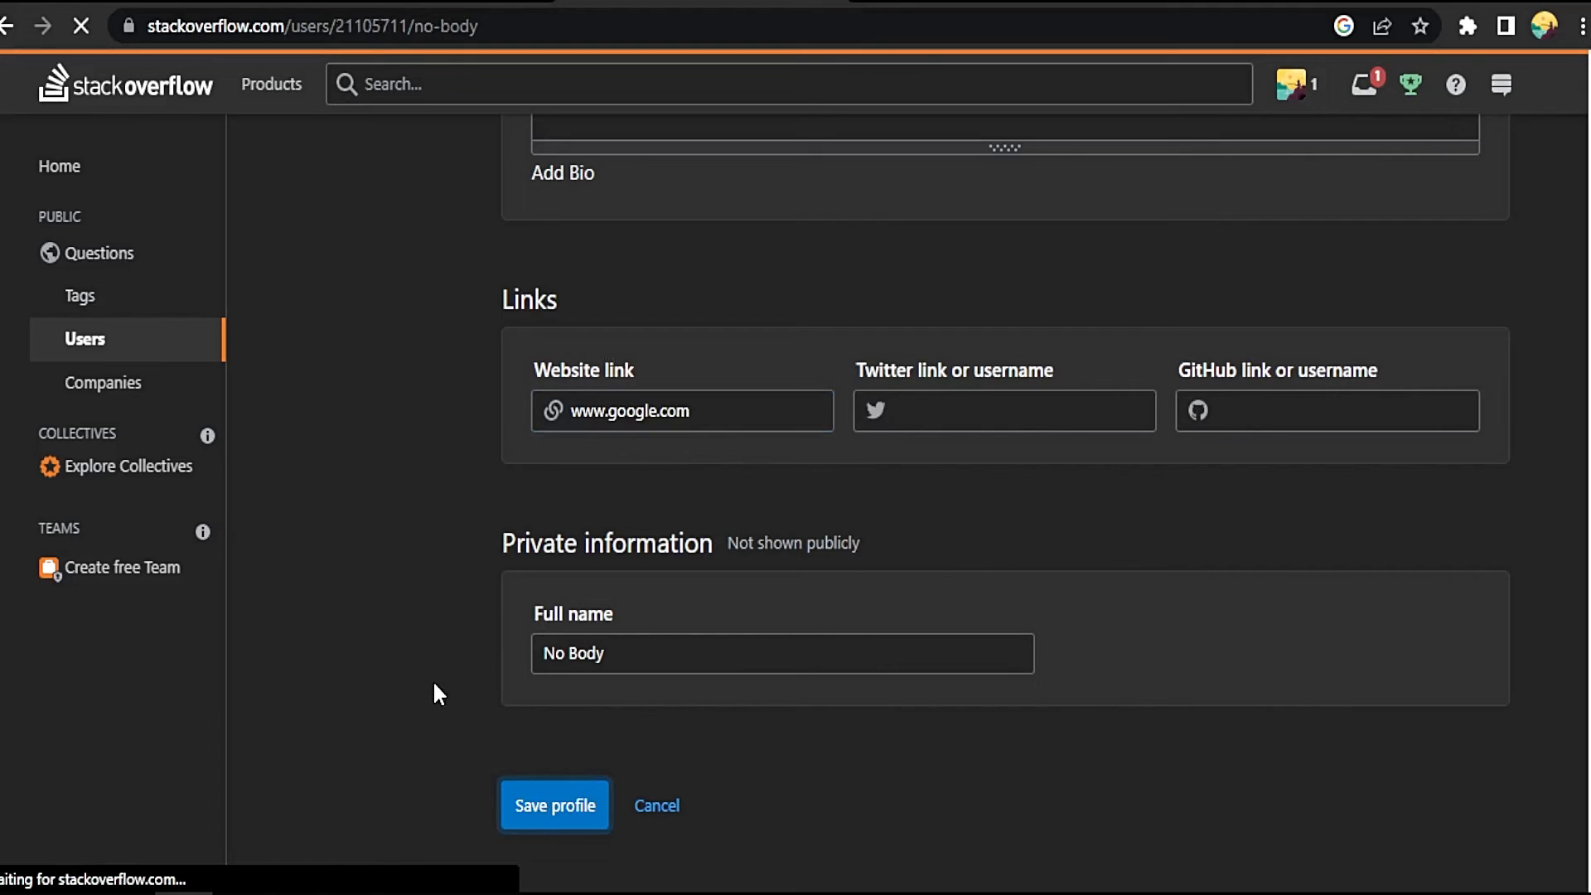
Confirm the saved profile shows the google.com link under the name
left_click(554, 806)
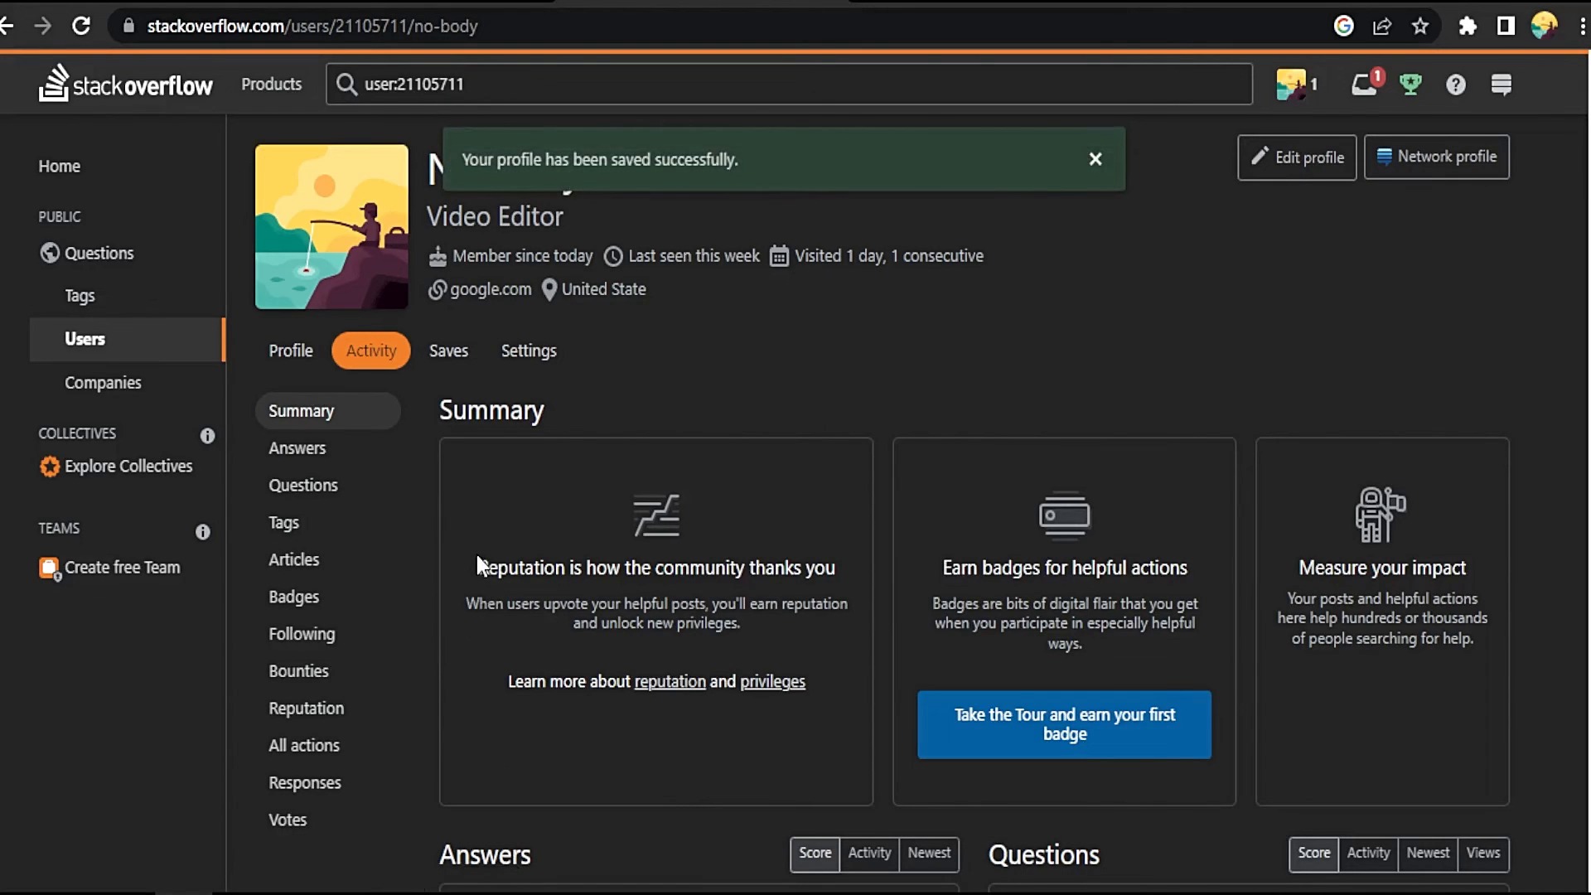
double_click(490, 289)
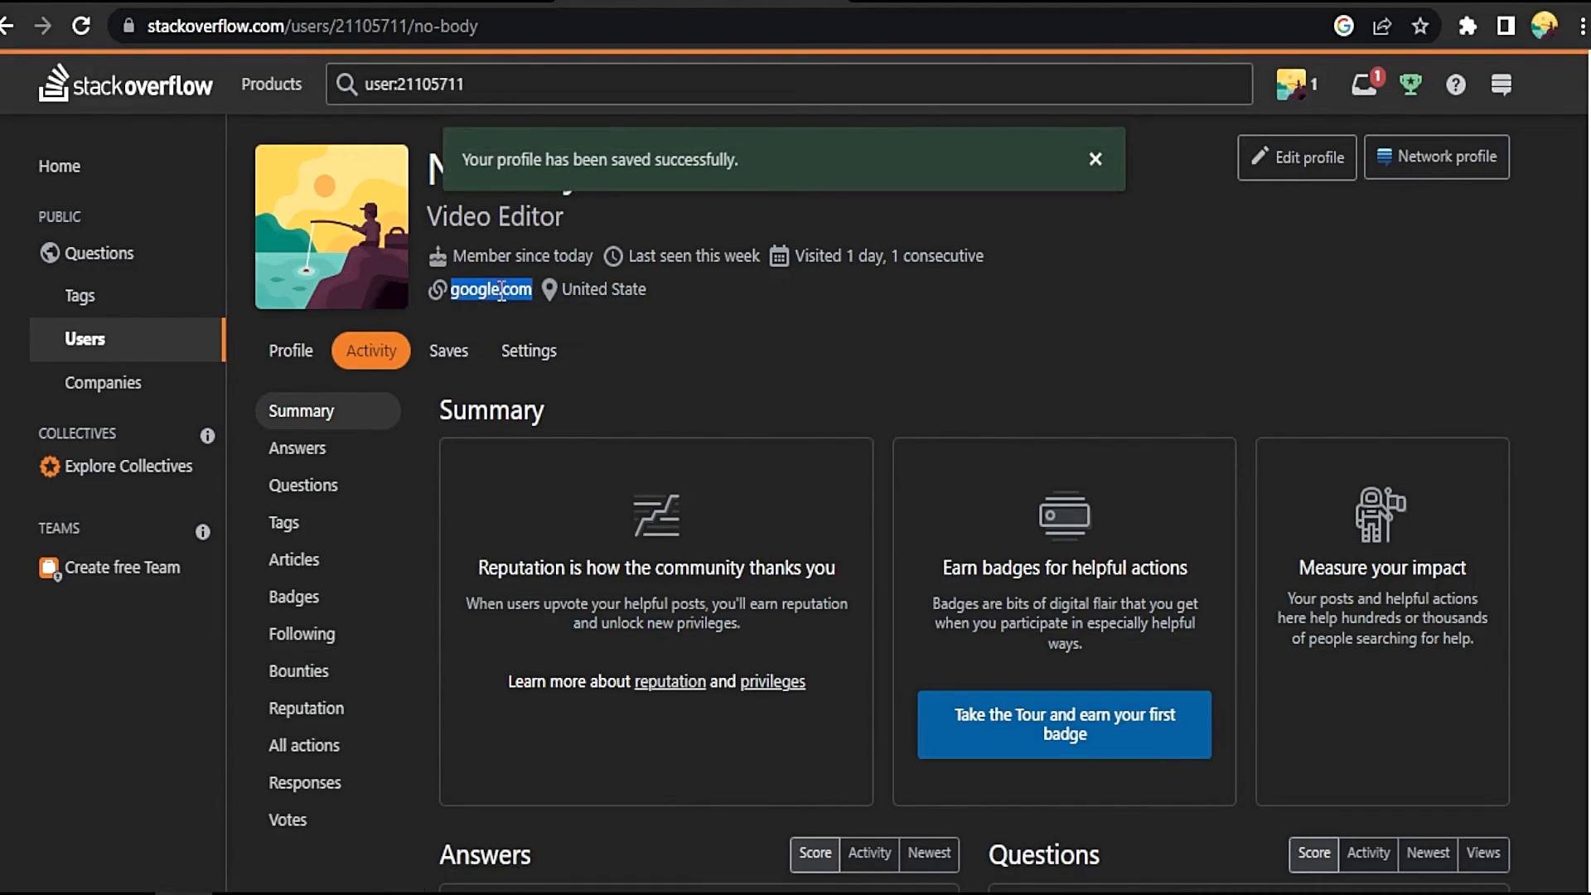
mouse_move(604, 325)
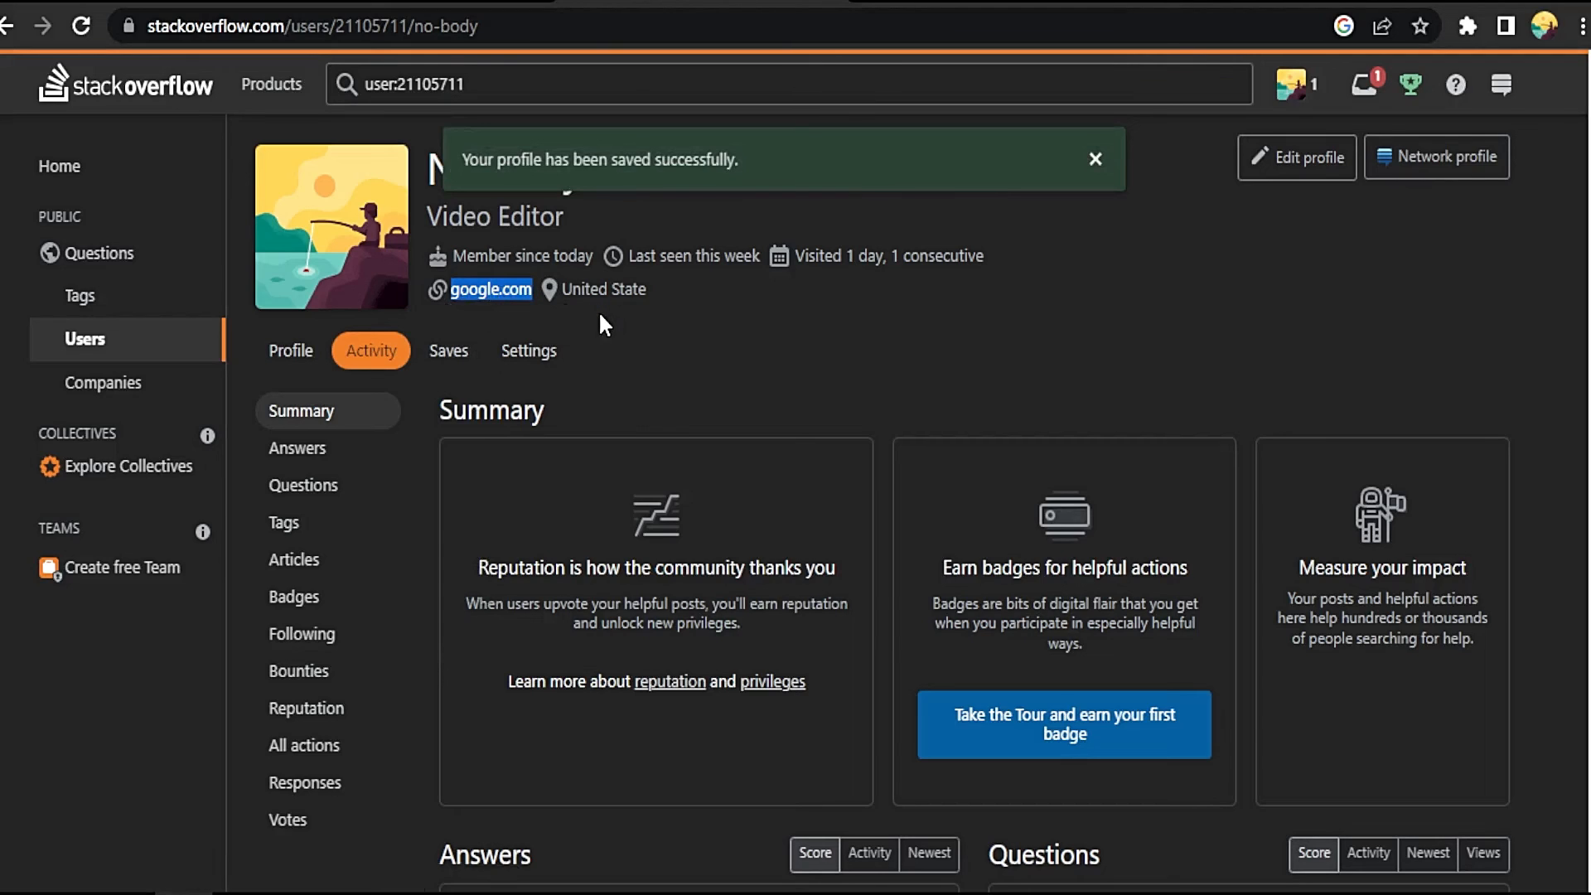